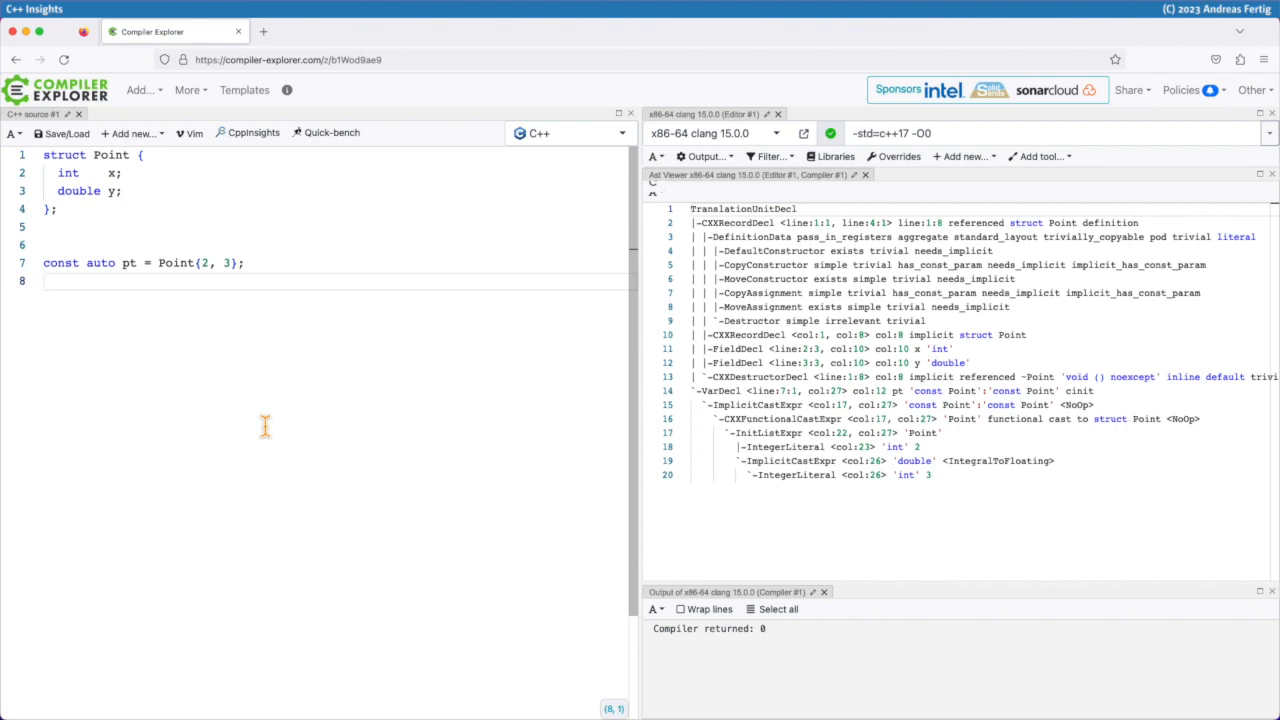
Place the cursor inside struct Point to add 'Point(const Point&) = delete;' and 'Point(Point&&) = default;'
{"action": "left_click", "coordinate": [45, 281]}
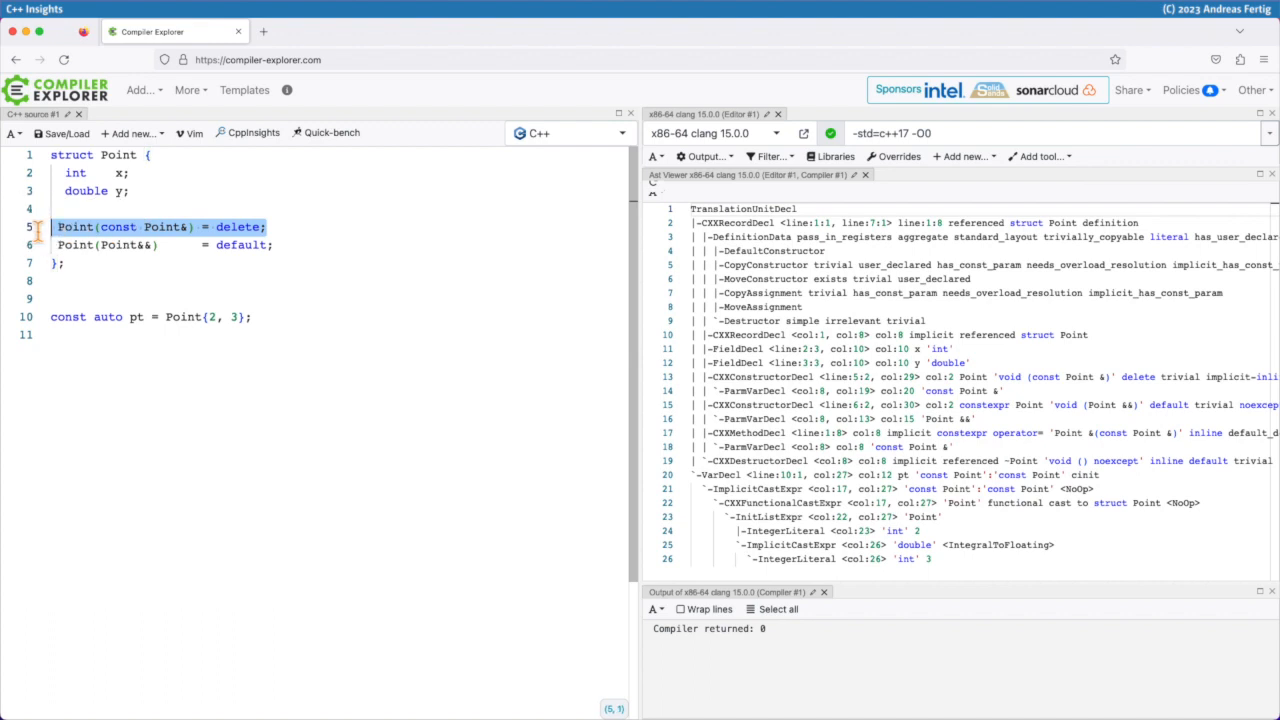
{"action": "left_click", "coordinate": [55, 245]}
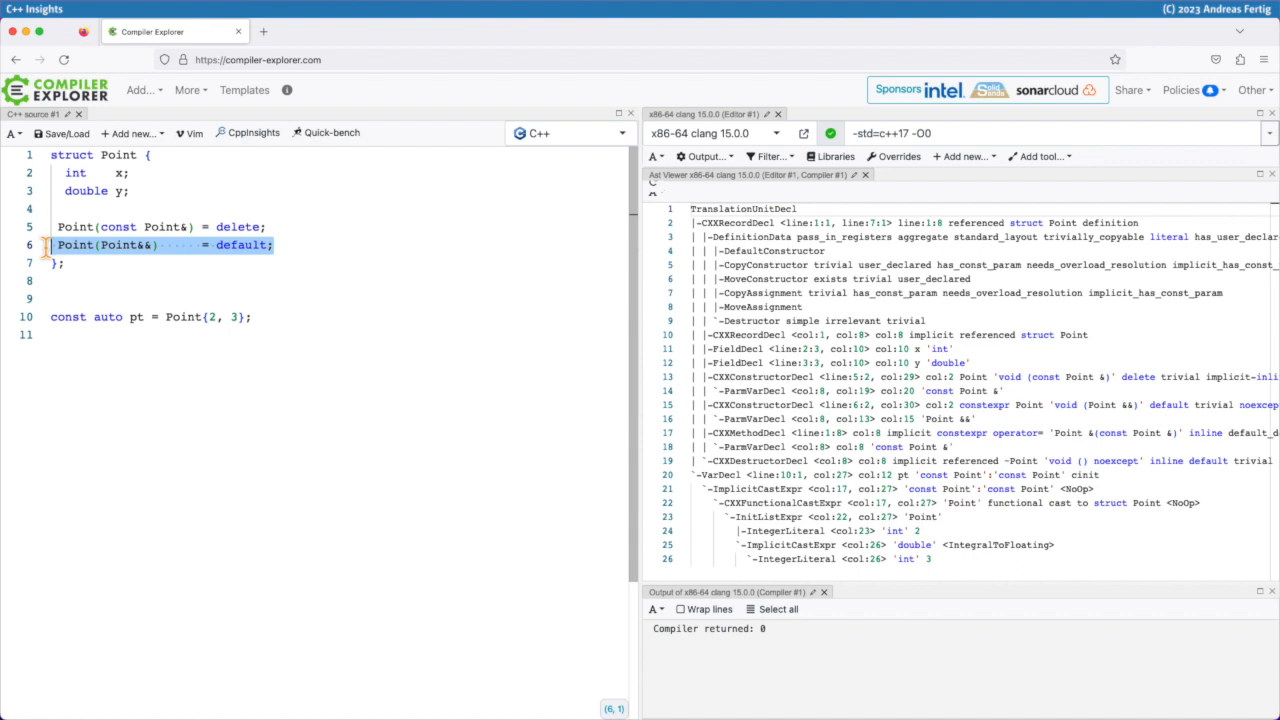
{"action": "mouse_move", "coordinate": [1035, 132]}
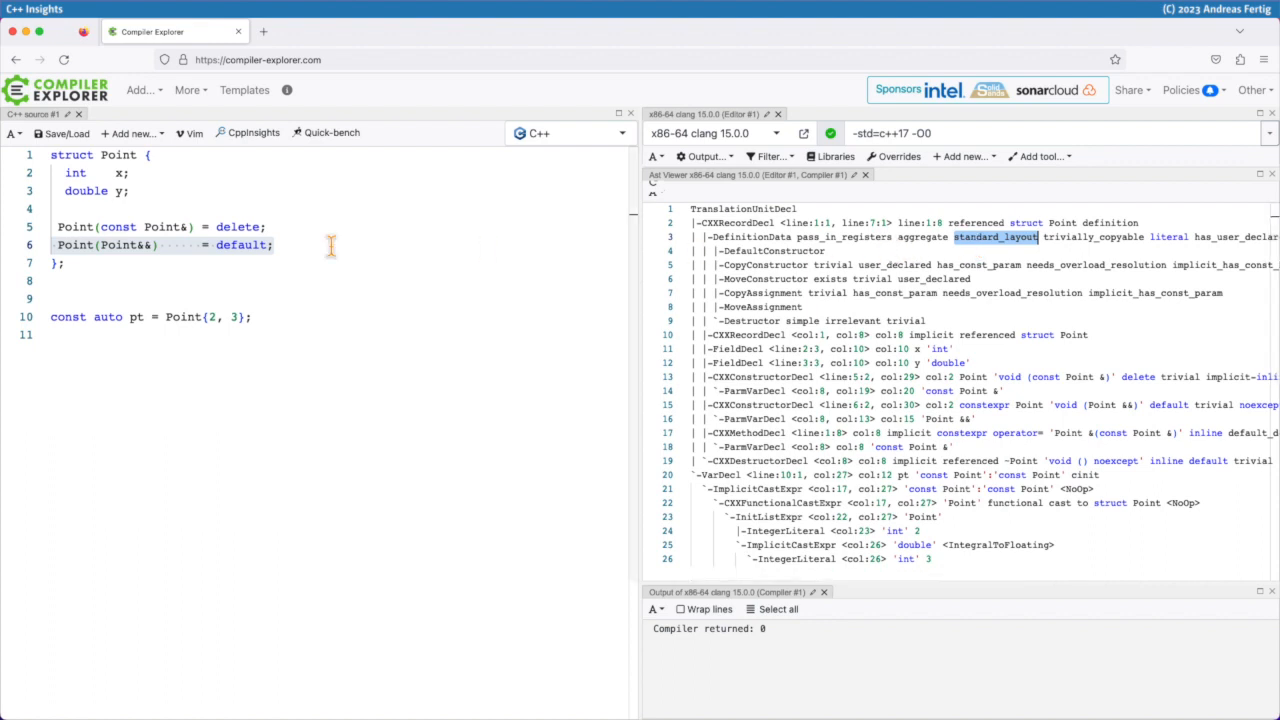
{"action": "mouse_move", "coordinate": [147, 225]}
{"action": "type", "text": "20"}
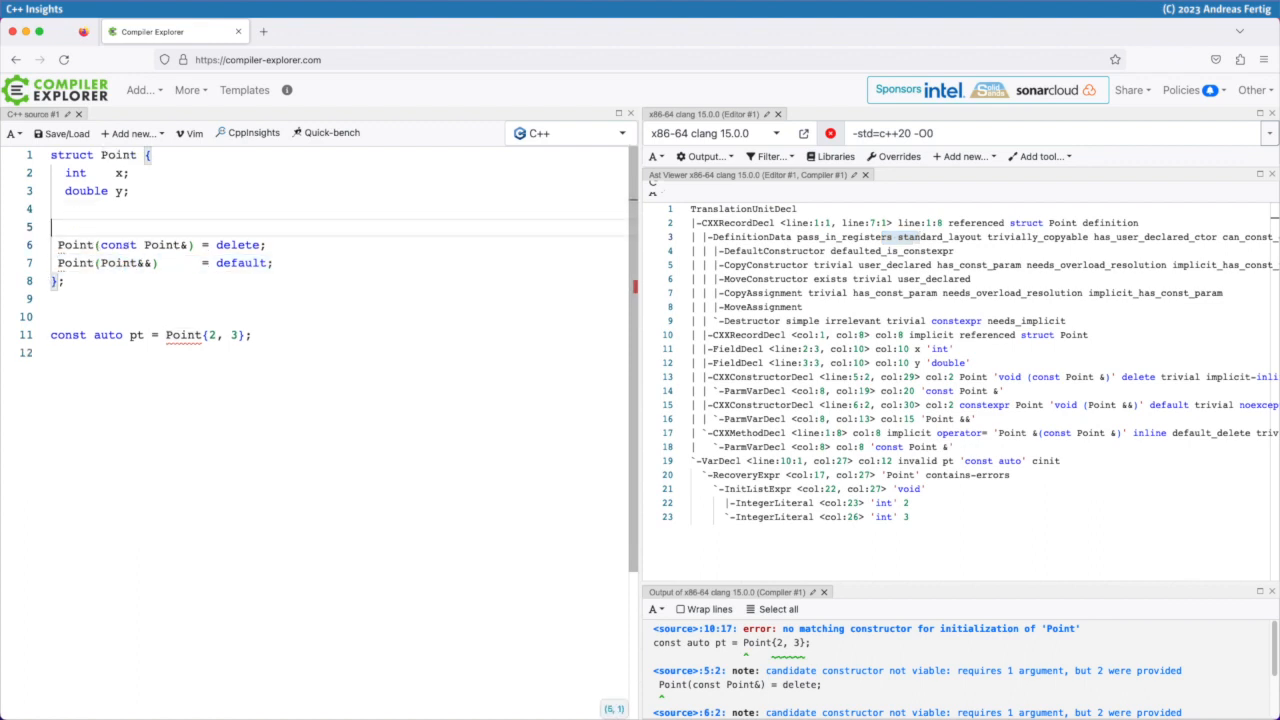
Start a Point constructor on line 5 with parameters 'int _x, int'
{"action": "type", "text": "Point(Point&&)"}
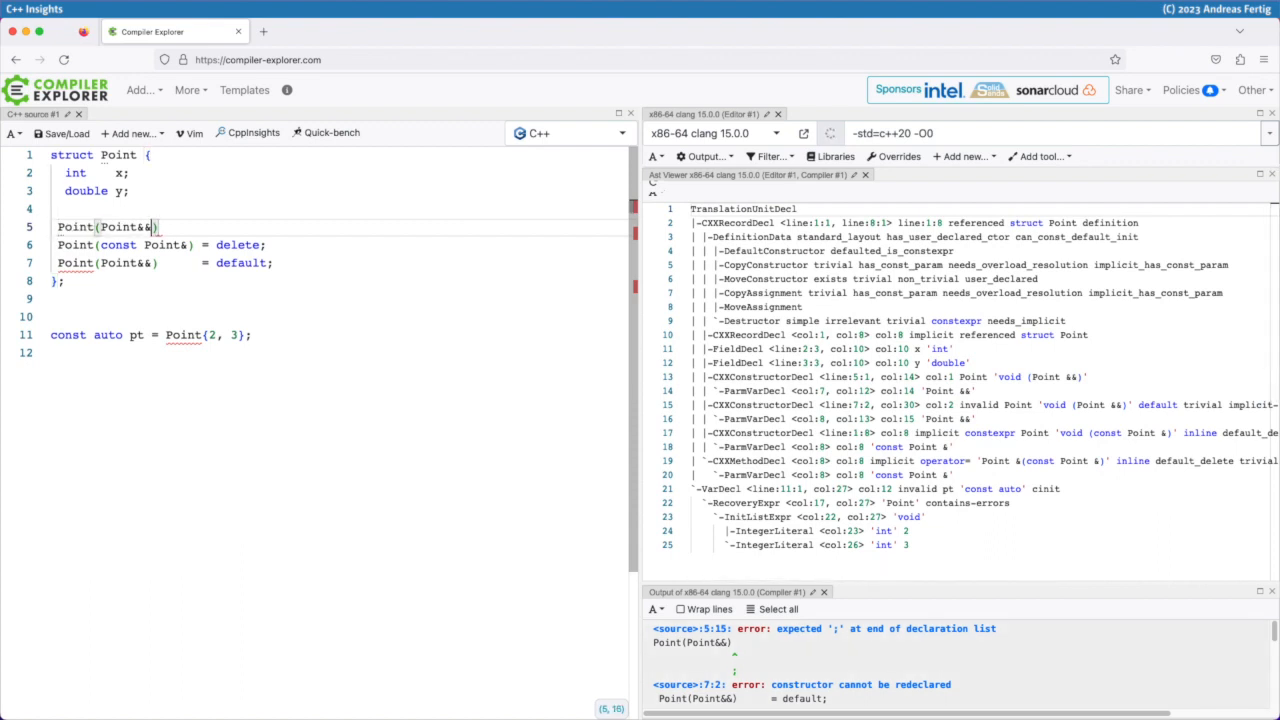
{"action": "type", "text": "int _x, int"}
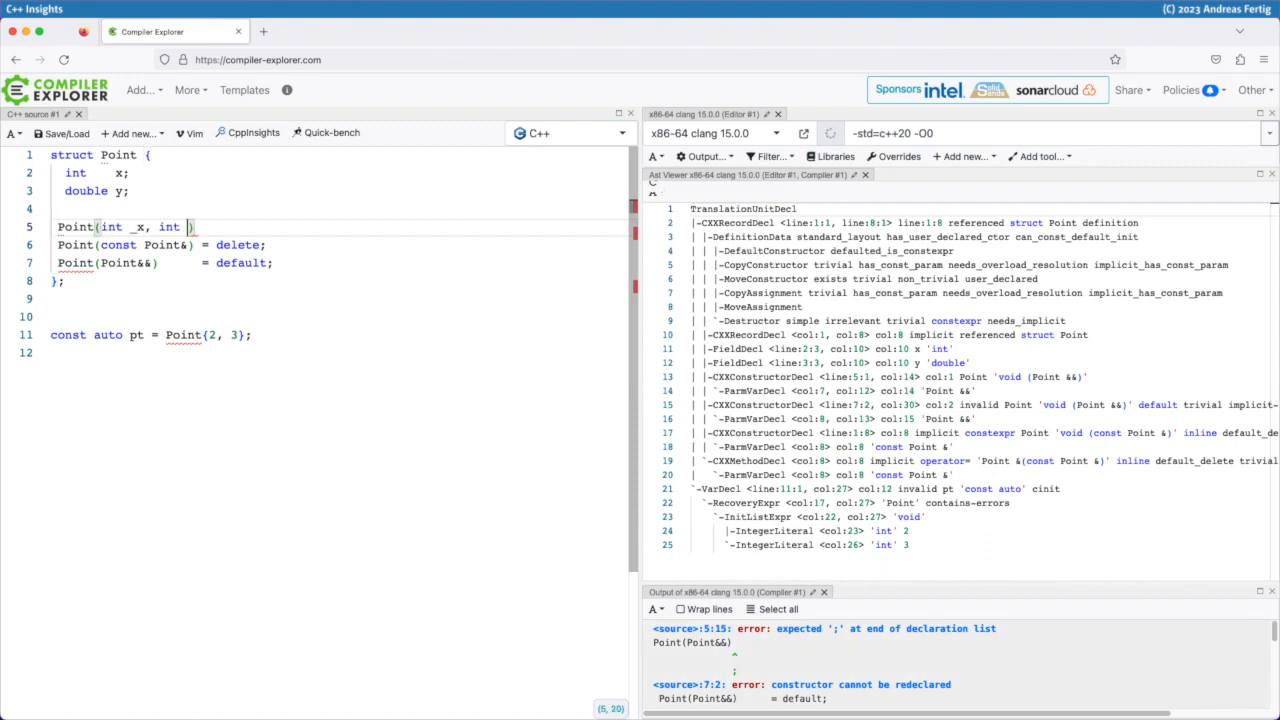